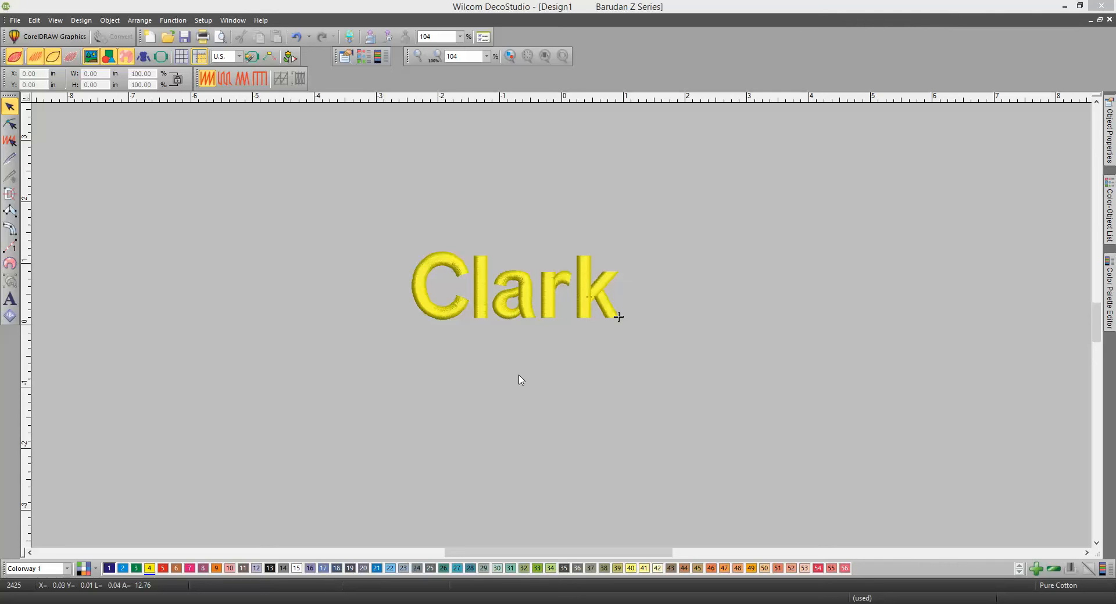
pyautogui.moveTo(502, 309)
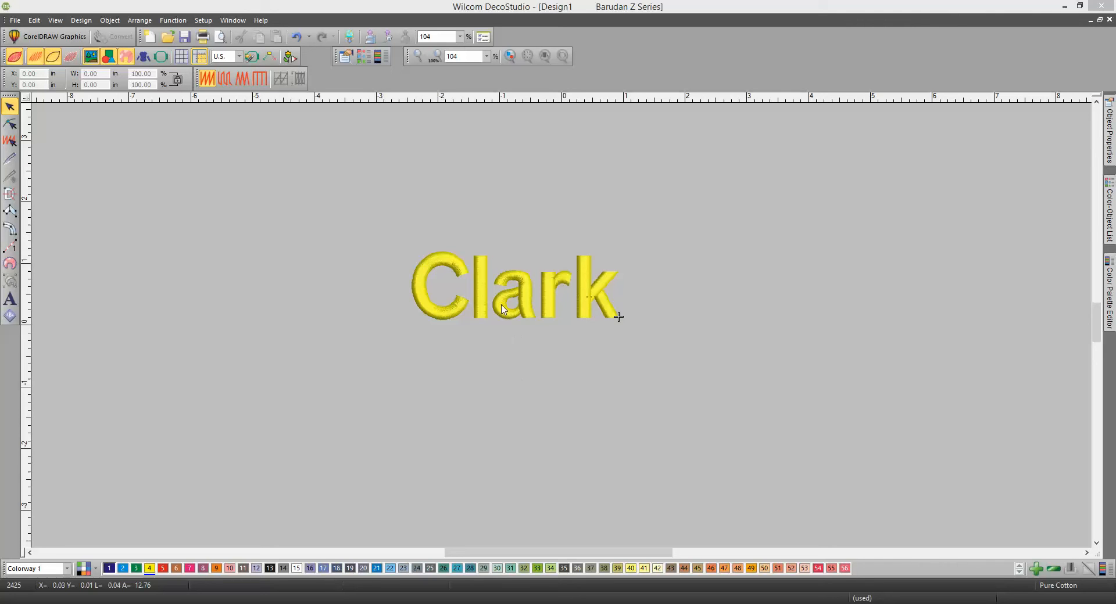
# Convert the selected Clark lettering to graphics and remove its yellow fill, leaving a black hairline outline.
pyautogui.click(503, 309)
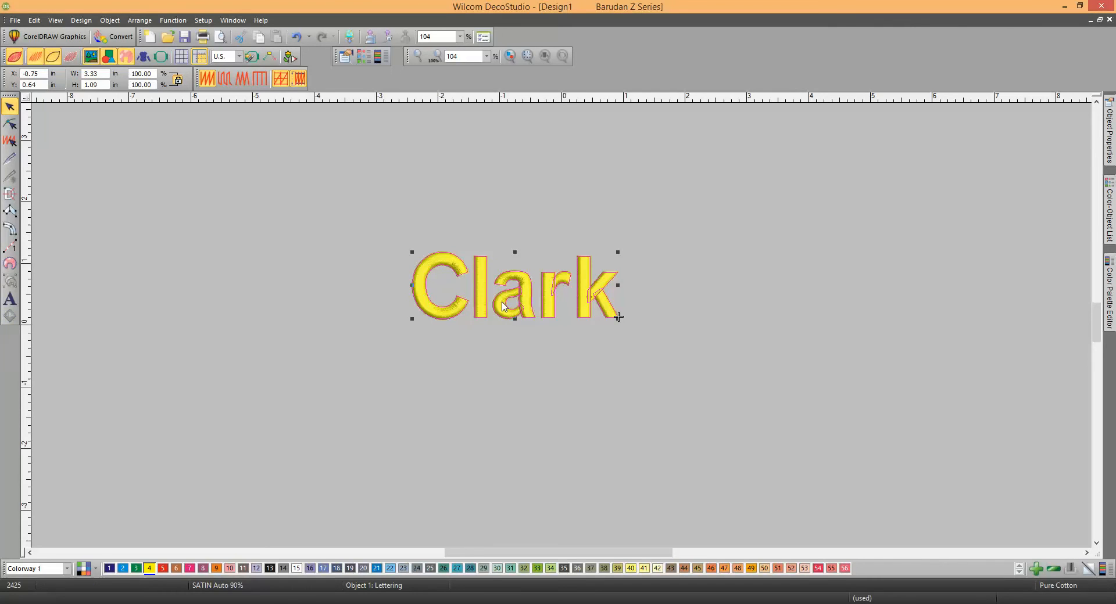
pyautogui.rightClick(504, 305)
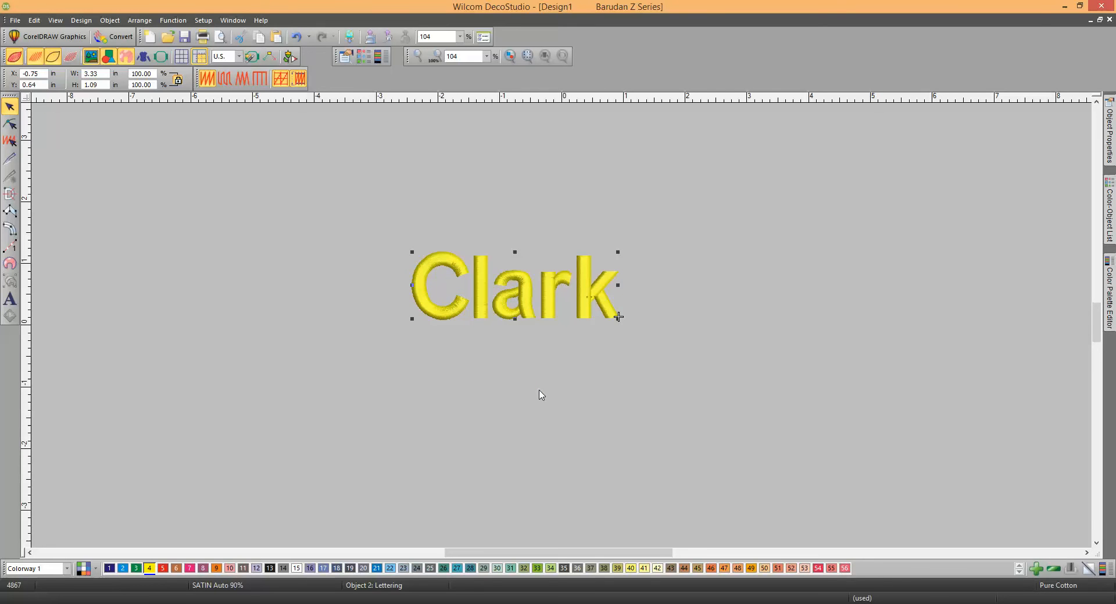
pyautogui.moveTo(152, 108)
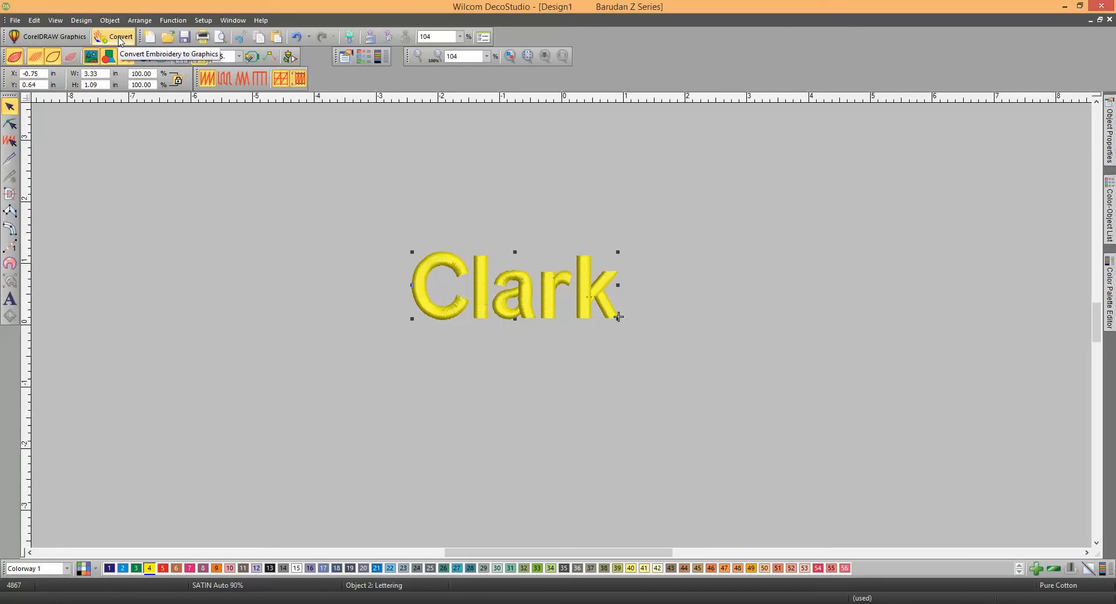
pyautogui.click(118, 36)
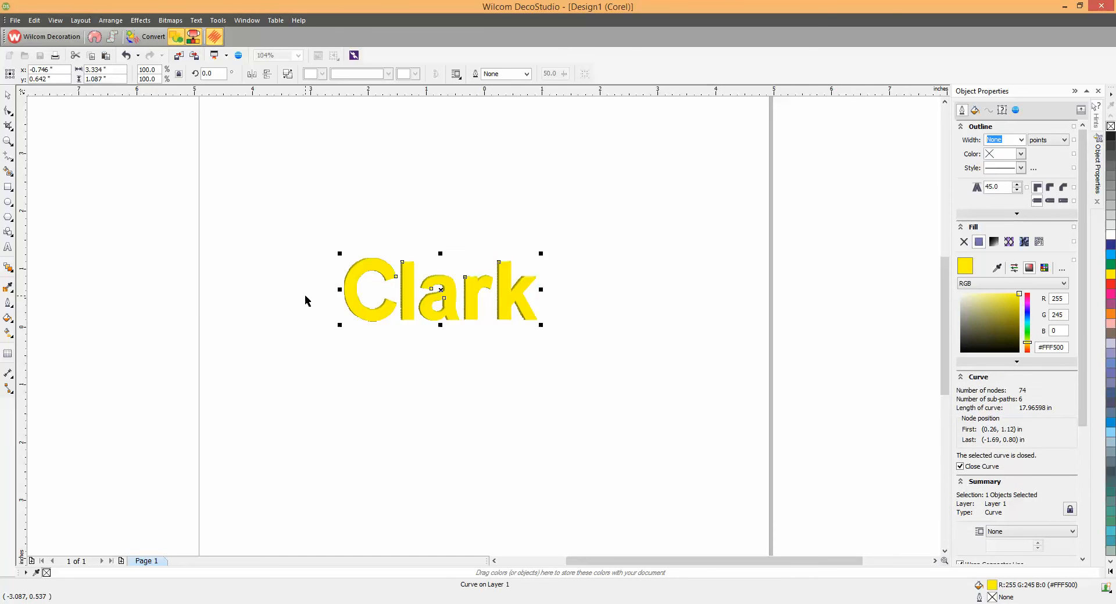
pyautogui.moveTo(433, 291)
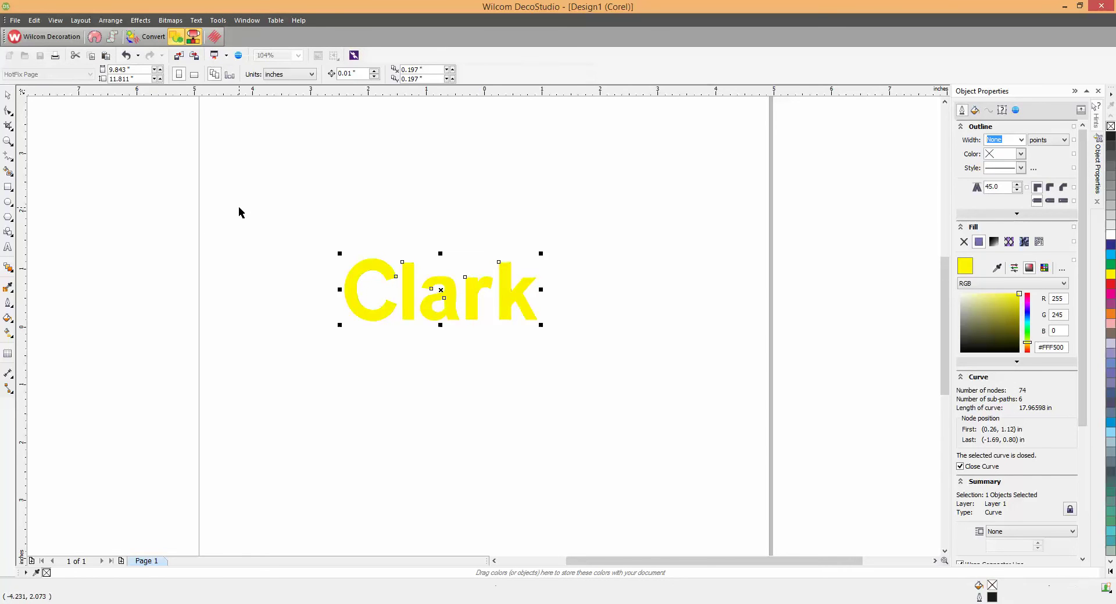
pyautogui.moveTo(451, 306)
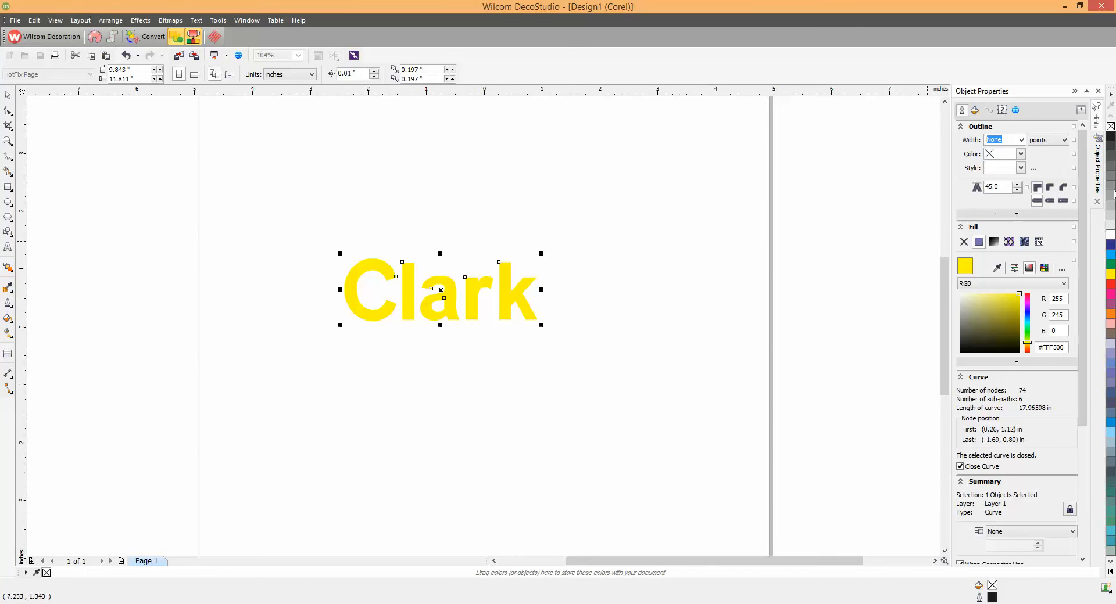
pyautogui.moveTo(480, 337)
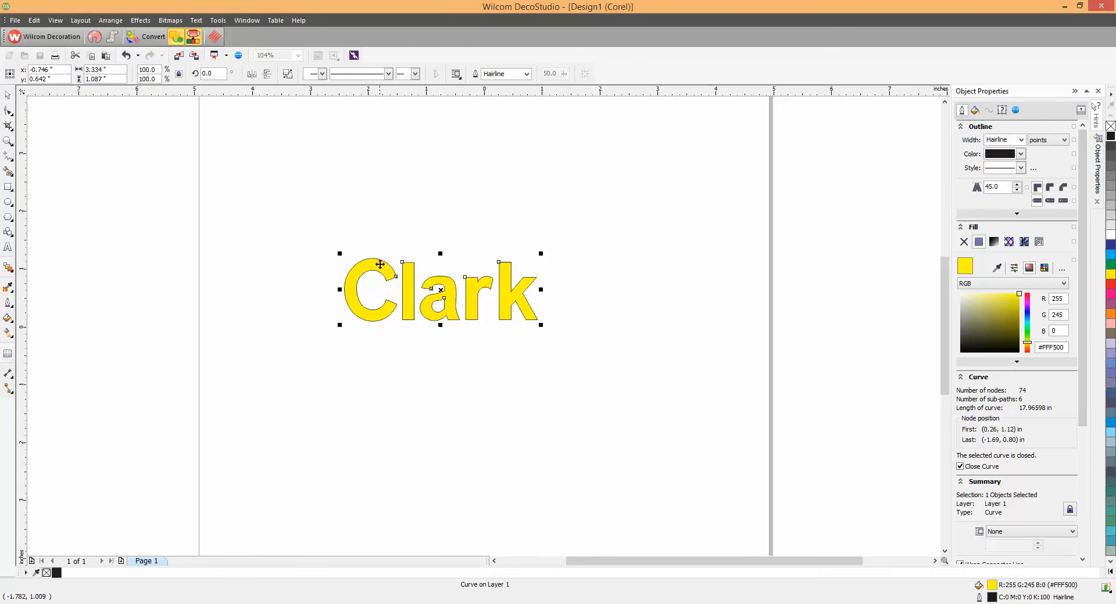
pyautogui.moveTo(465, 312)
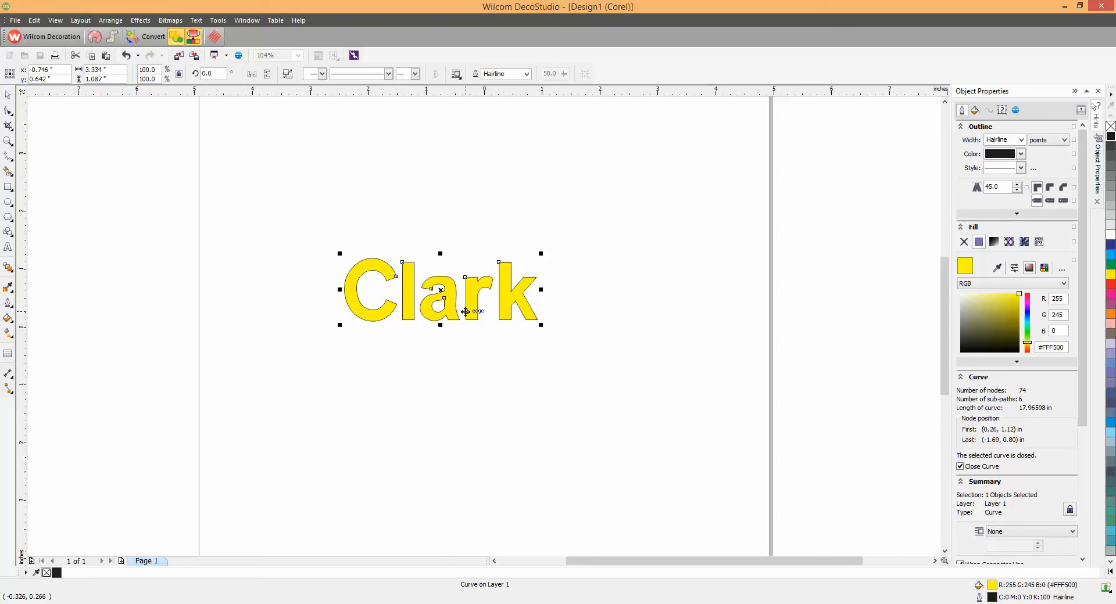
pyautogui.moveTo(1041, 178)
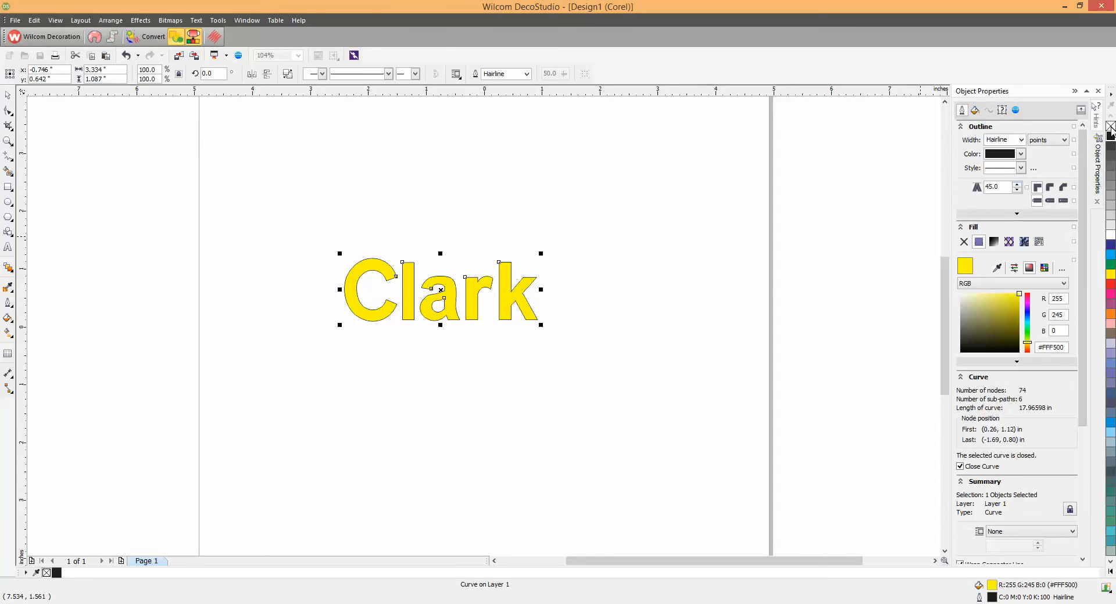
pyautogui.click(963, 242)
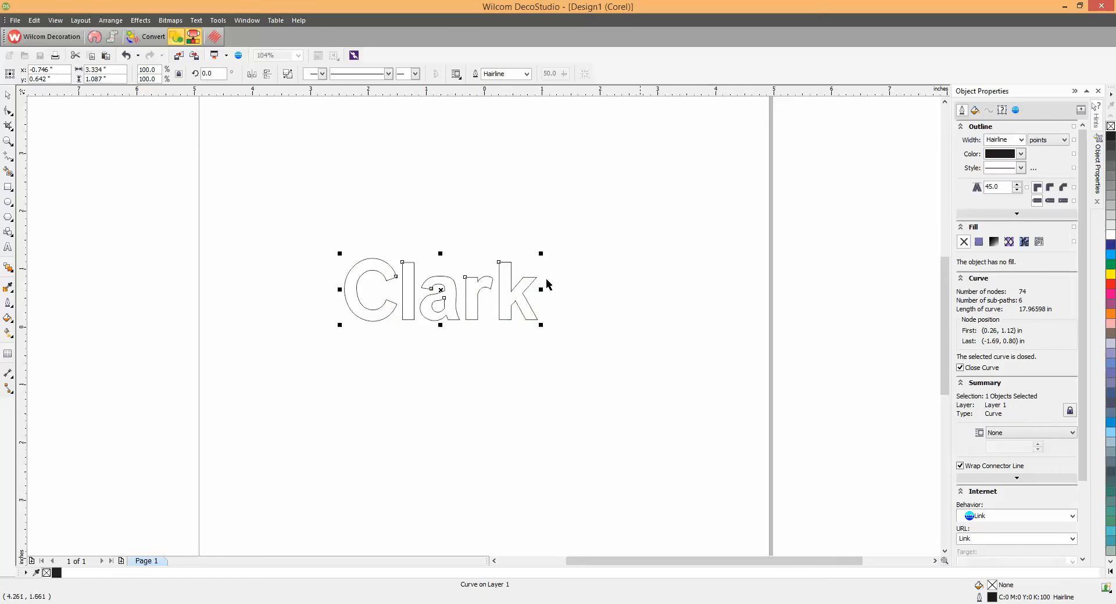
pyautogui.moveTo(572, 402)
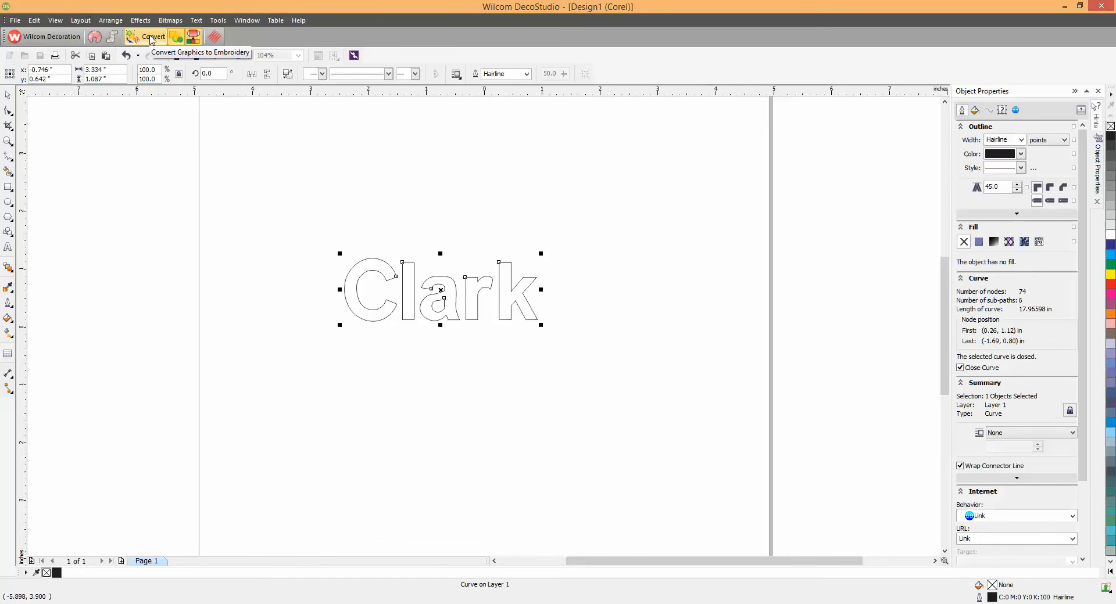
# Convert the outlined Clark back to embroidery with the borders as Input C satin stitching.
pyautogui.click(149, 37)
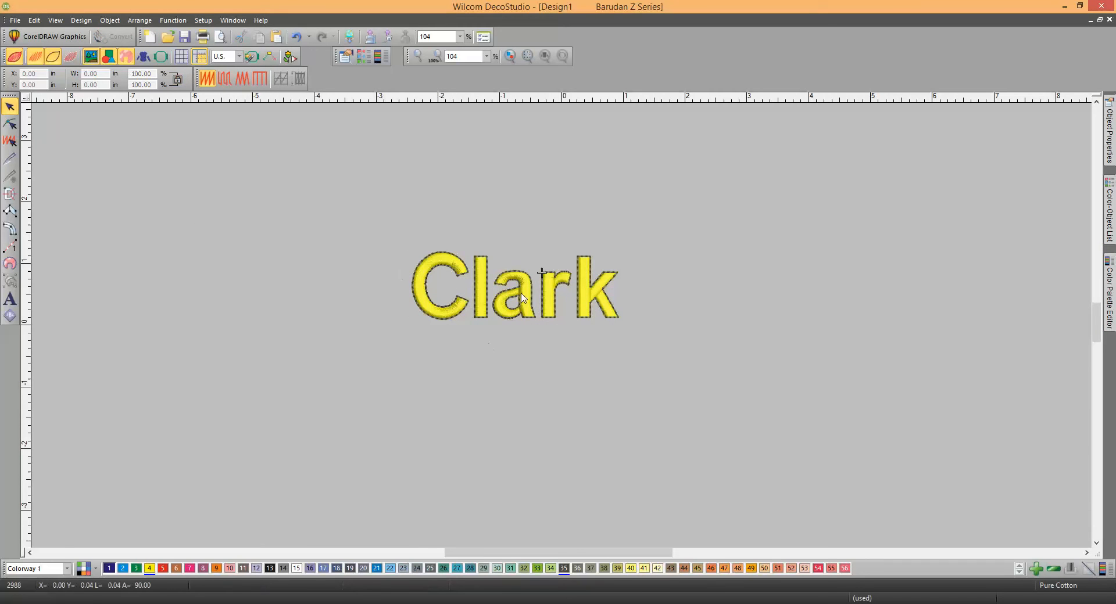
pyautogui.moveTo(502, 333)
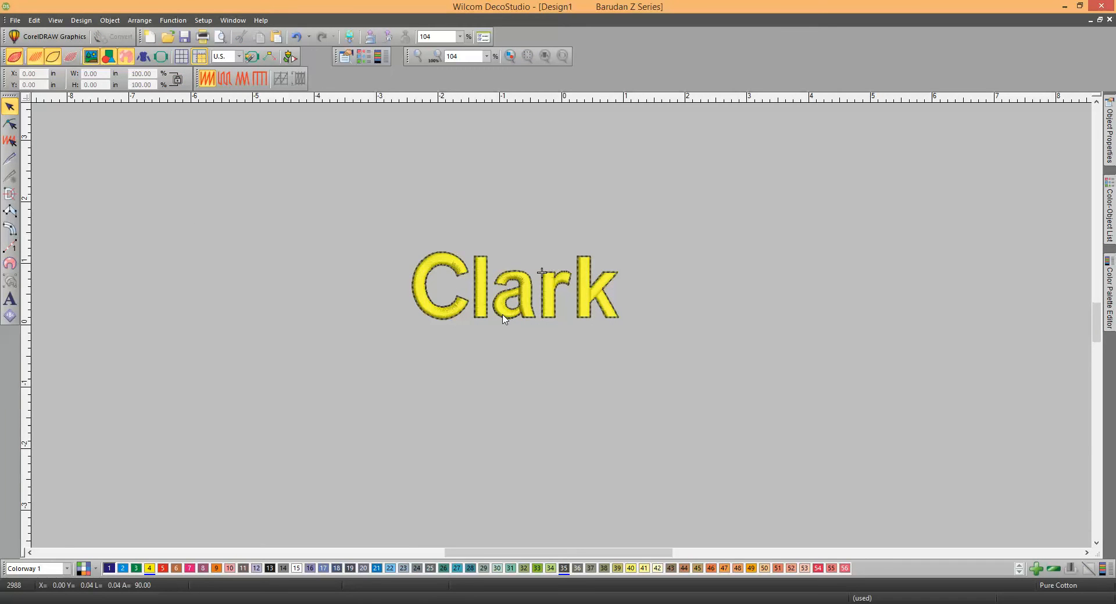
pyautogui.moveTo(461, 294)
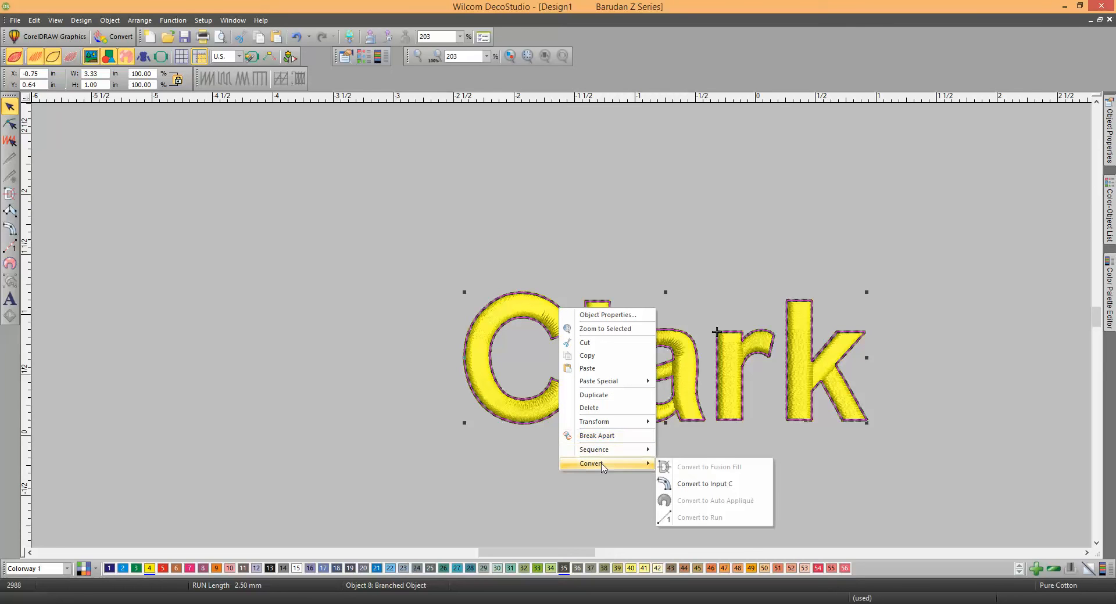
pyautogui.moveTo(704, 484)
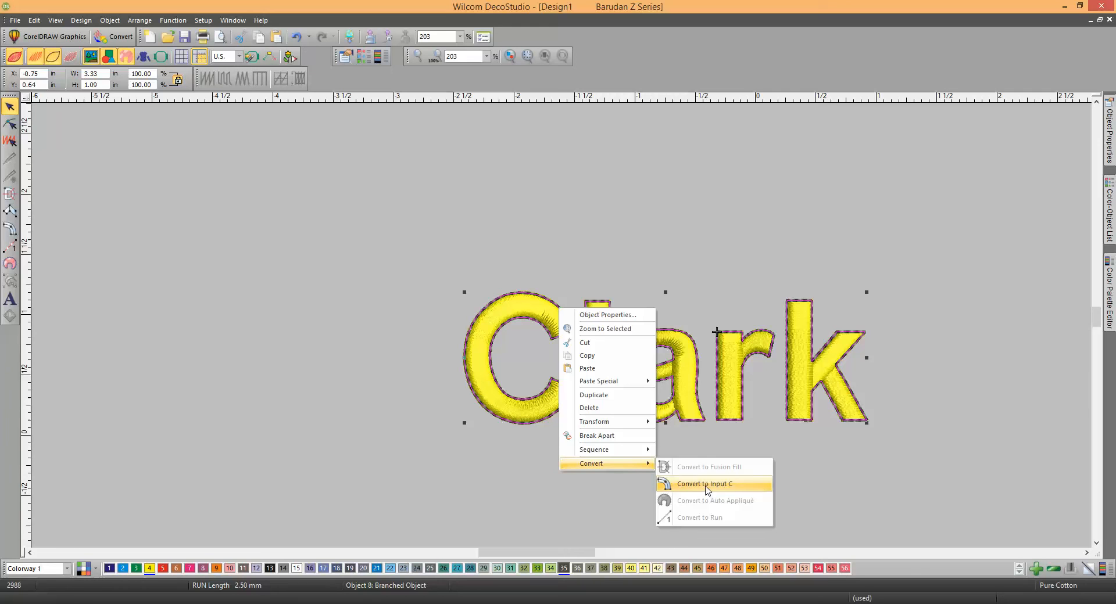
pyautogui.click(704, 484)
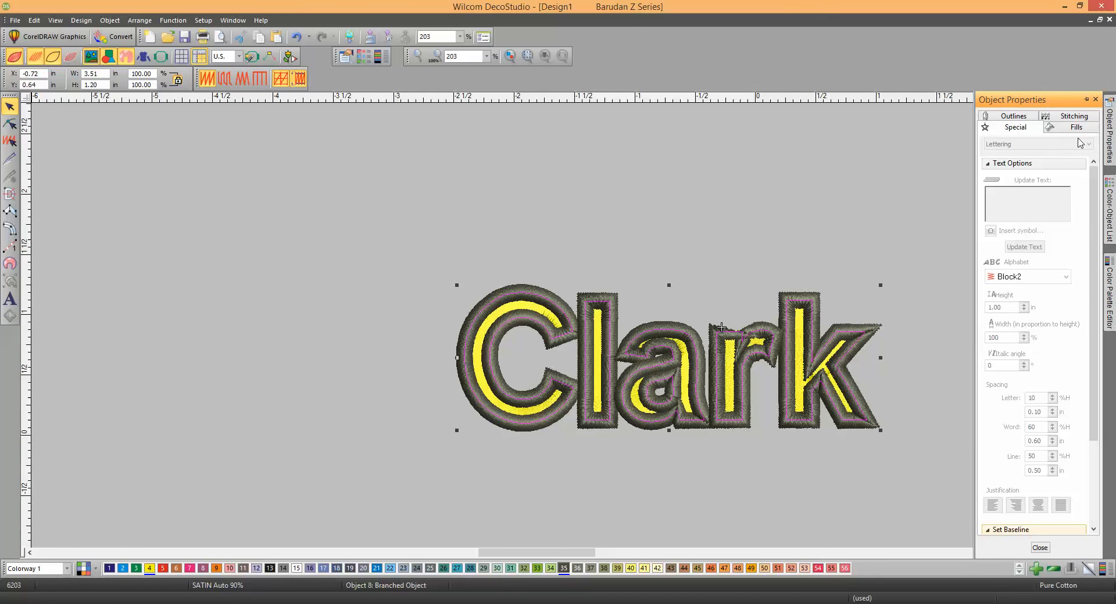
# Show the Color-Object List with the yellow Clark fill and the separate dark border letters.
pyautogui.click(1015, 126)
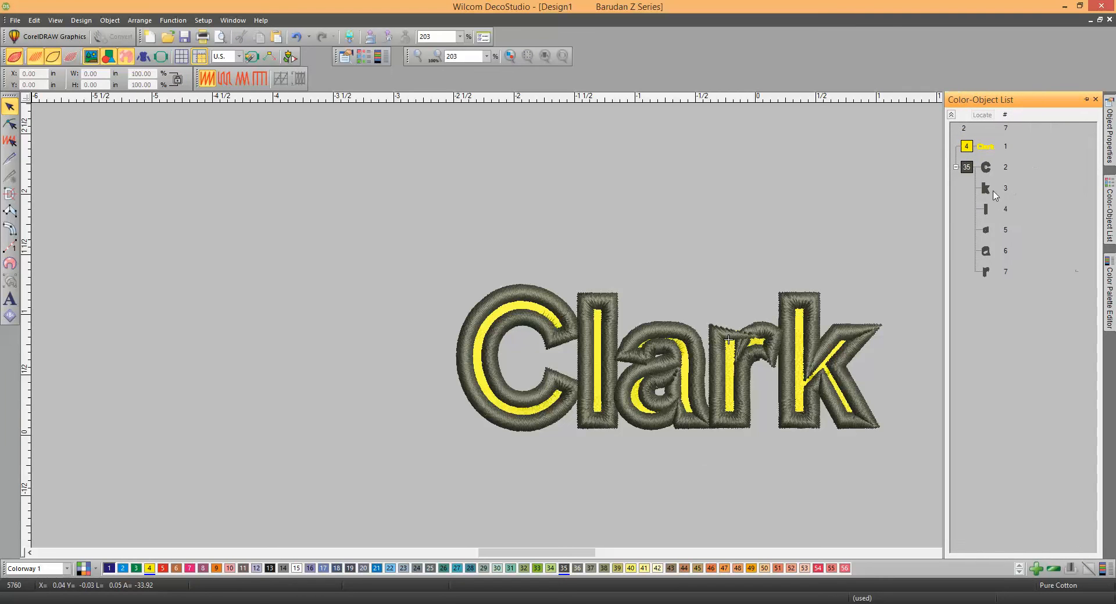
# Select the C border and set its Input C column width to 0.04 in.
pyautogui.click(986, 167)
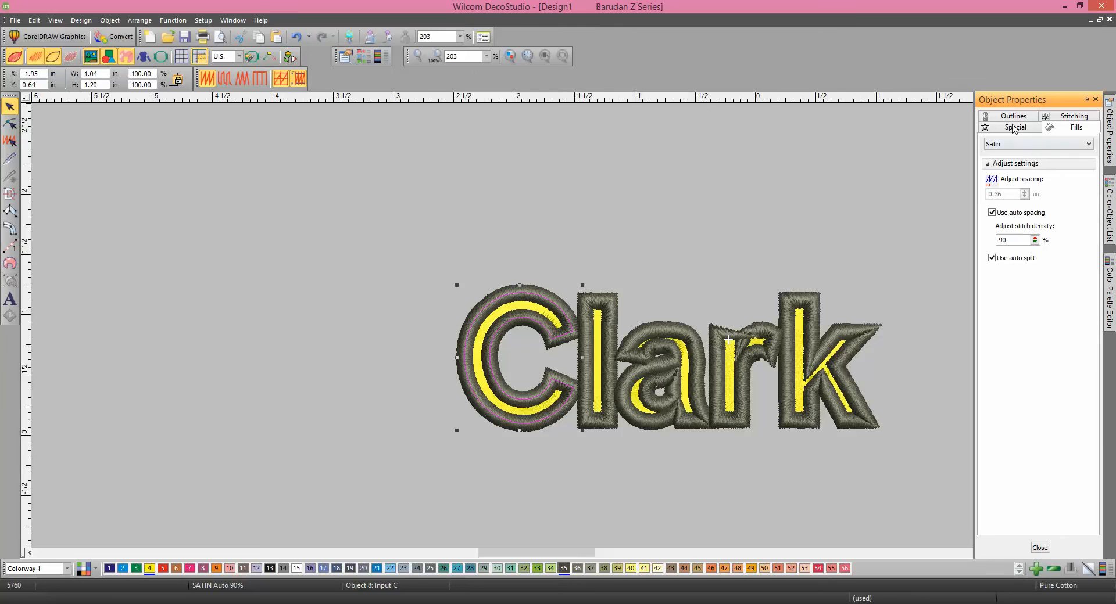
pyautogui.click(1013, 116)
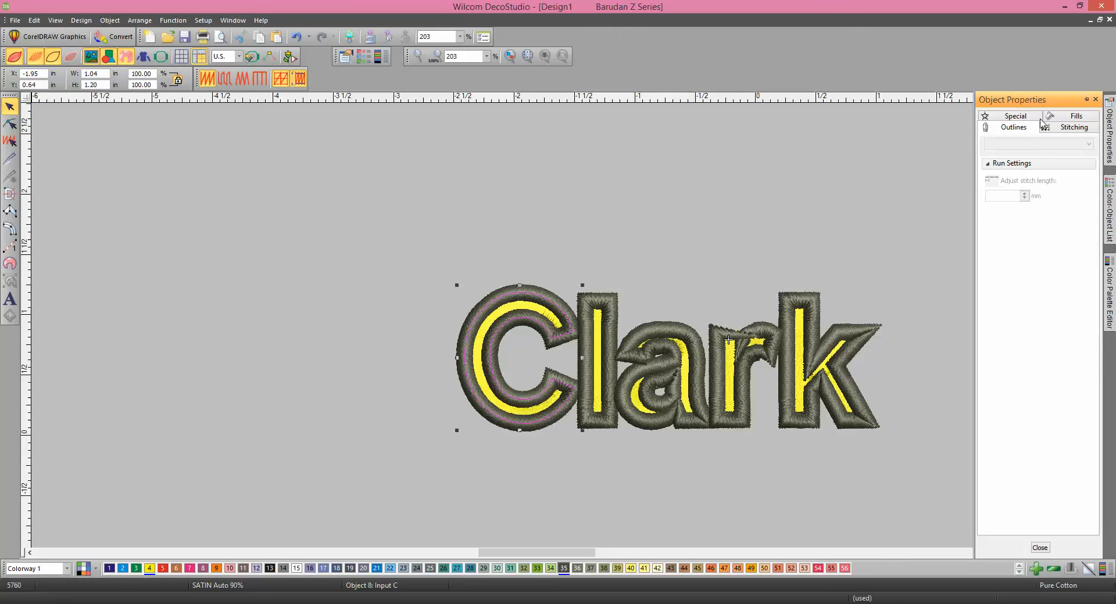
pyautogui.click(1012, 127)
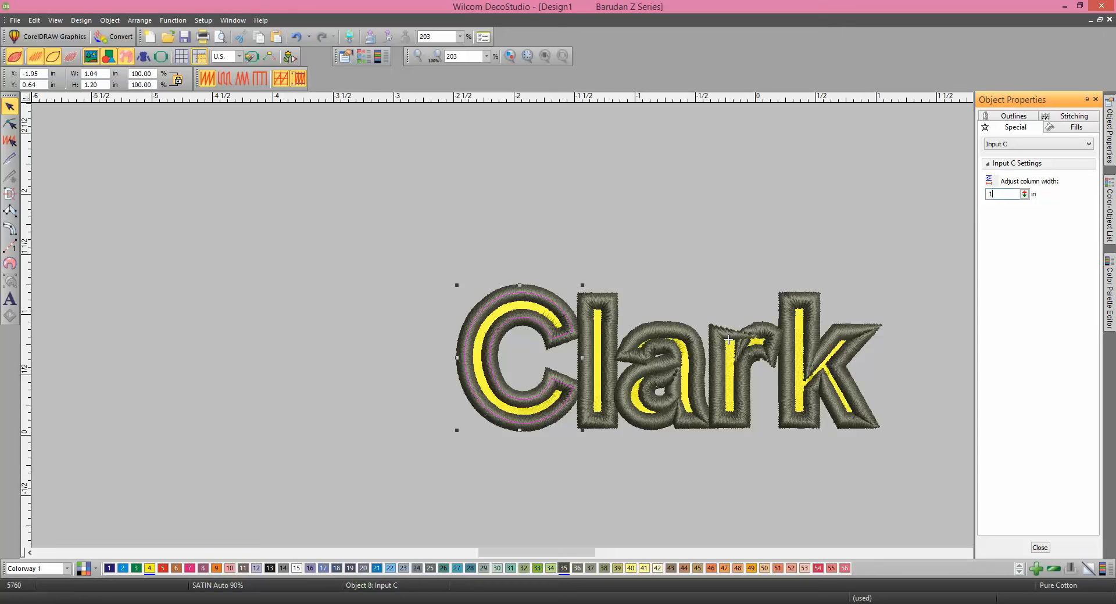
pyautogui.write('0.04')
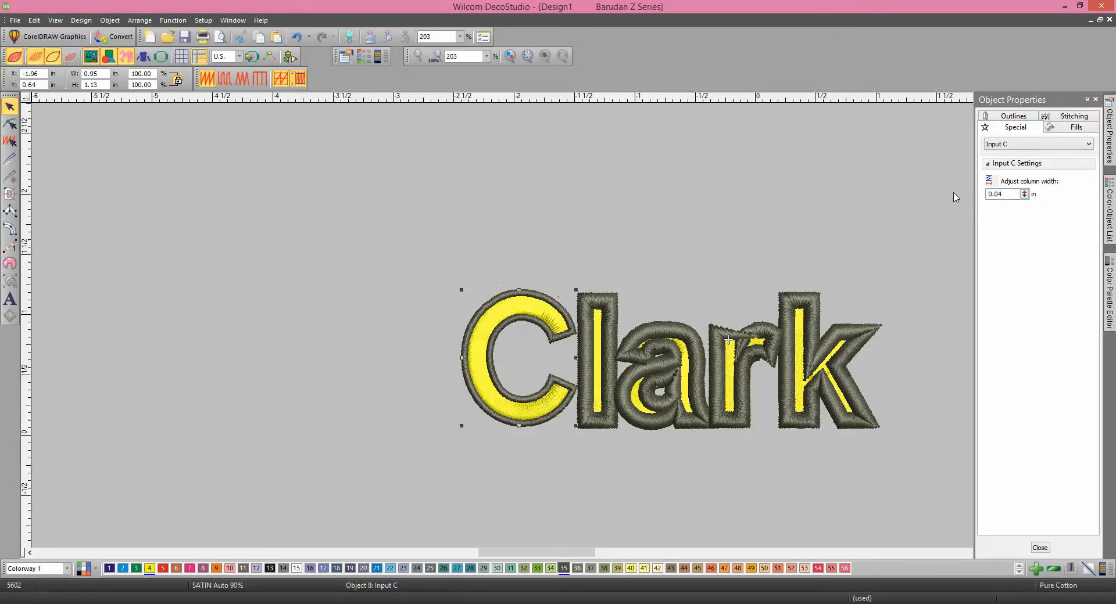
pyautogui.moveTo(527, 296)
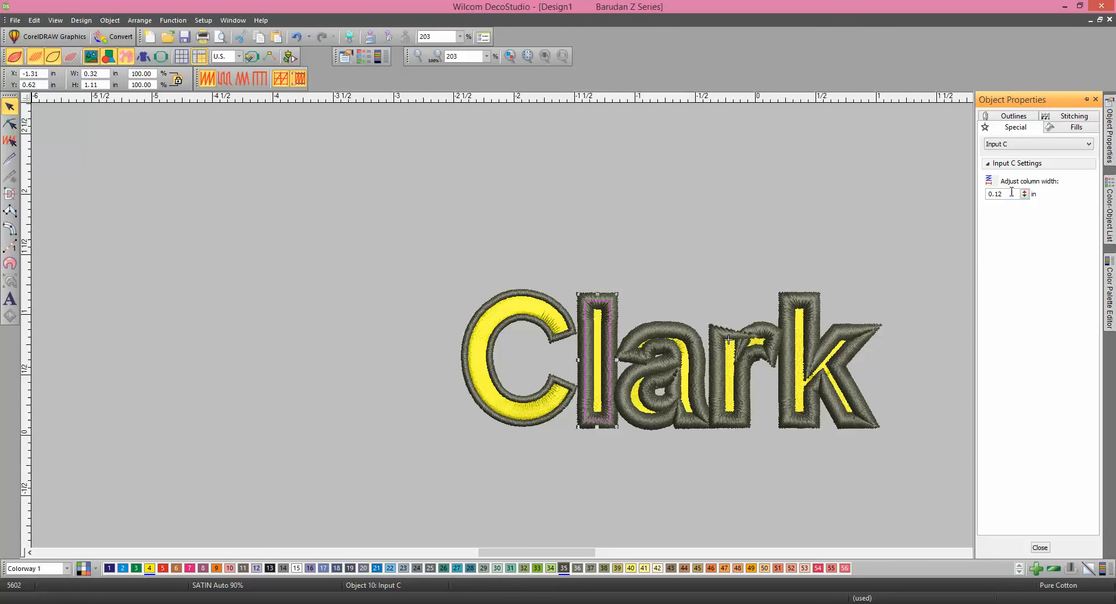
pyautogui.write('1')
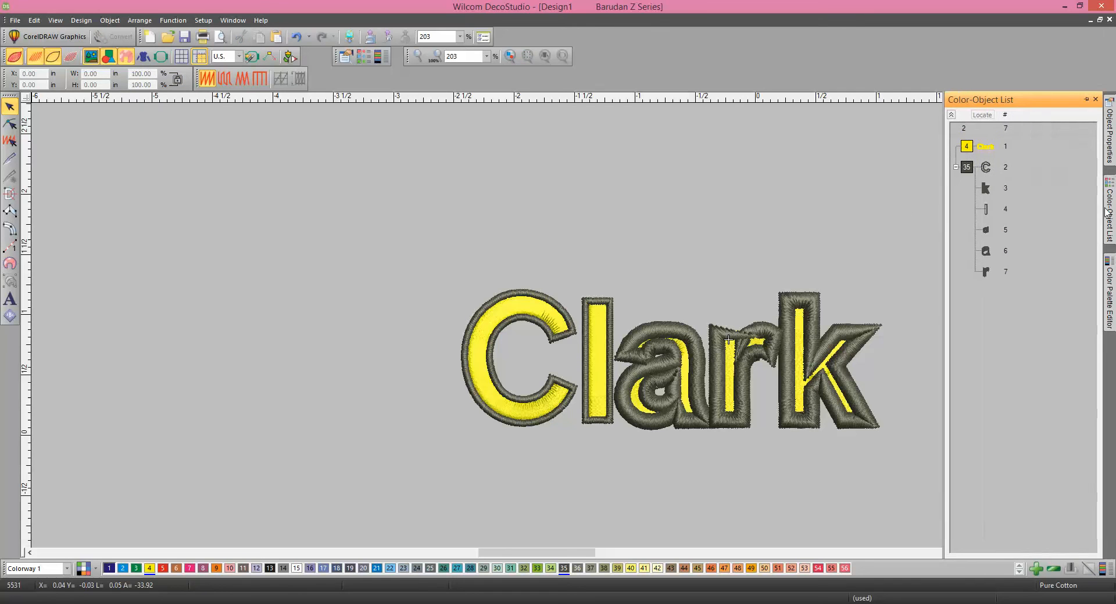
# Switch to CorelDRAW Graphics mode showing Clark as a single yellow-filled curve.
pyautogui.click(966, 167)
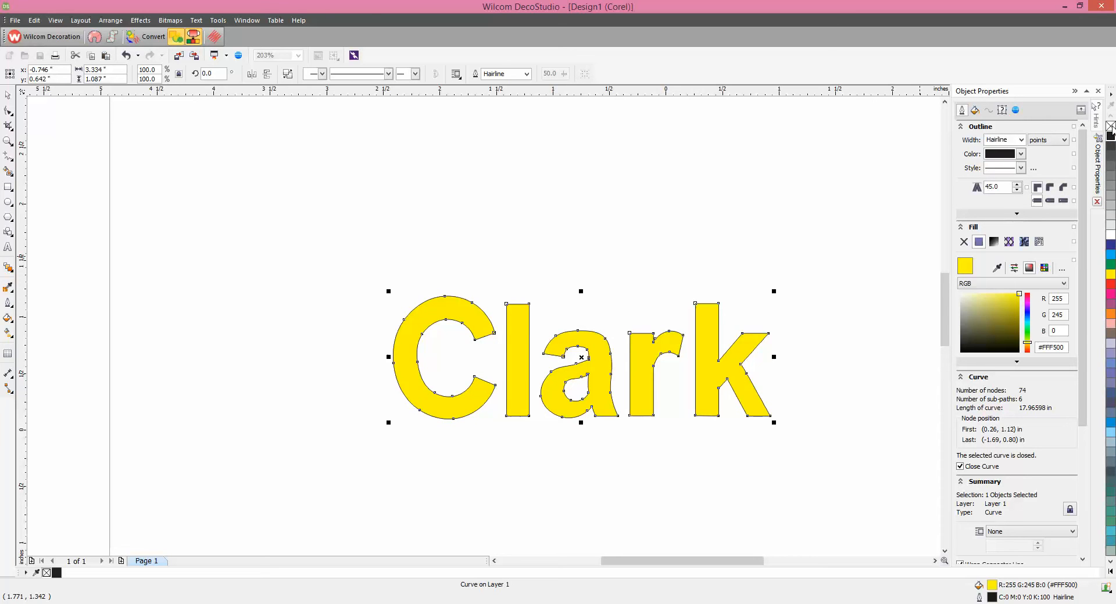
# Remove Clark's fill, set a 1.0 mm black outline, and convert it to embroidery.
pyautogui.click(964, 242)
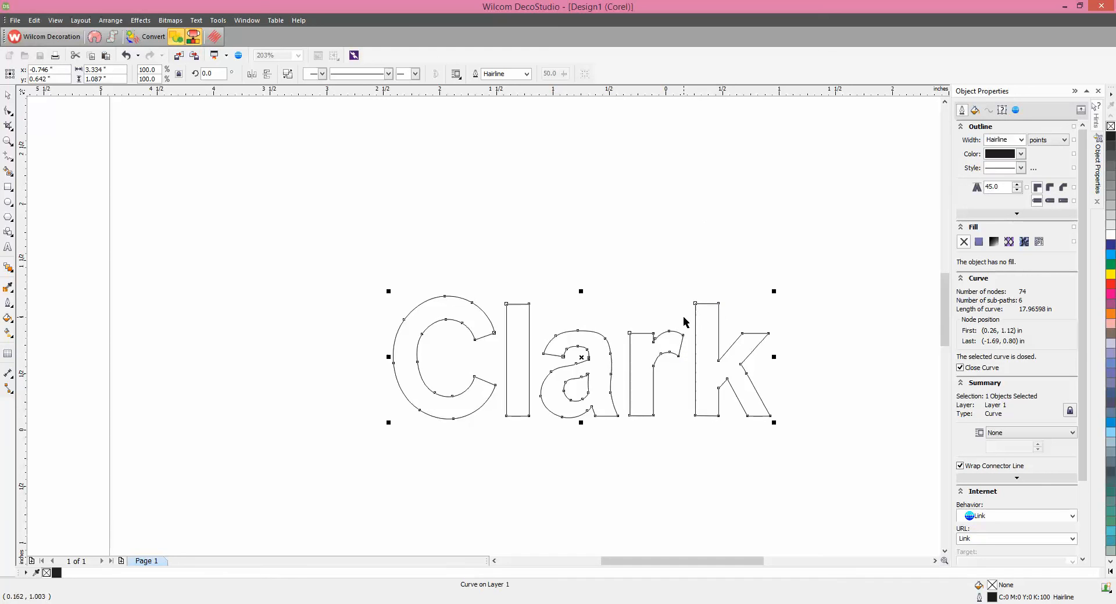
pyautogui.moveTo(676, 339)
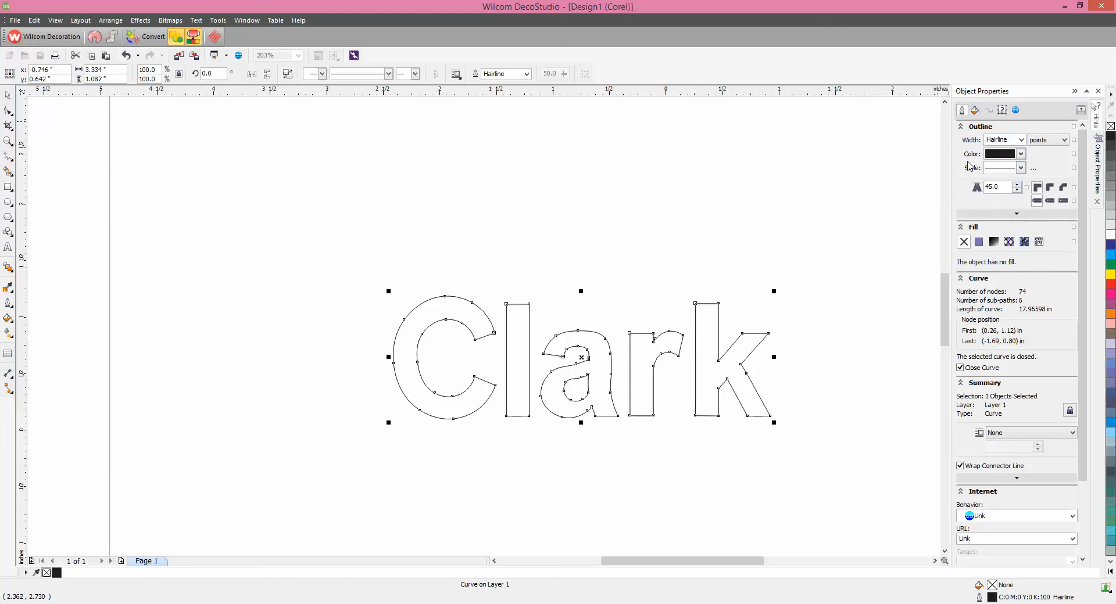
pyautogui.moveTo(465, 246)
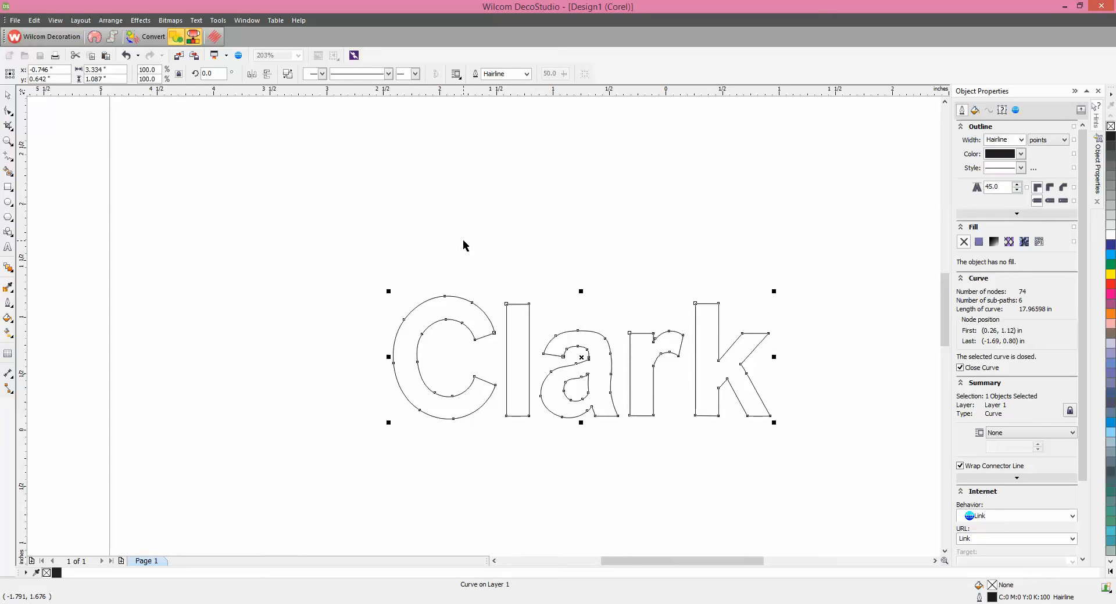
pyautogui.moveTo(1030, 180)
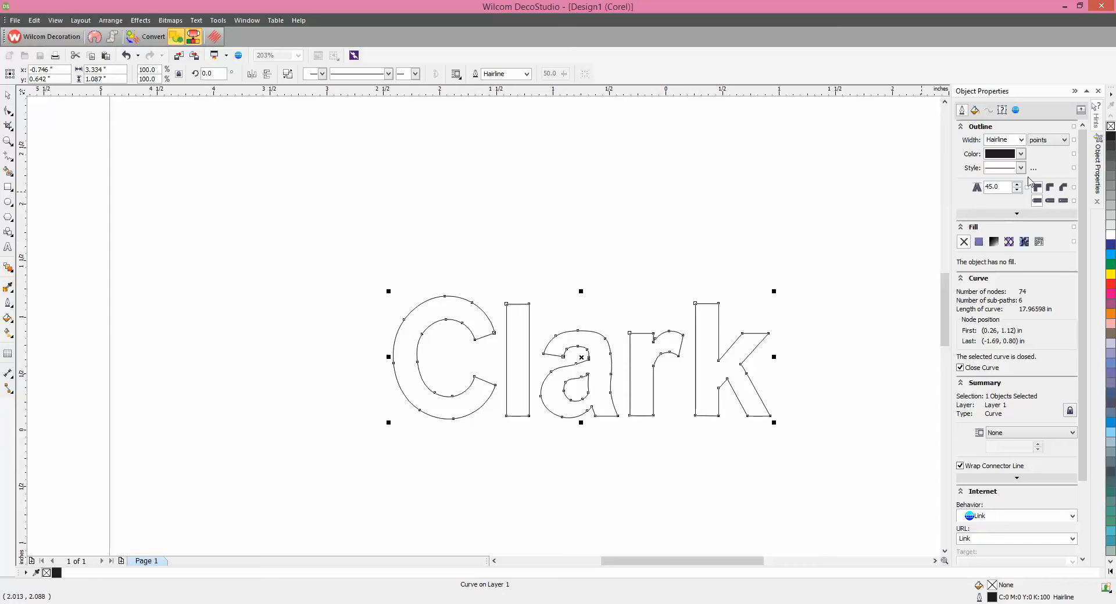
pyautogui.click(1064, 139)
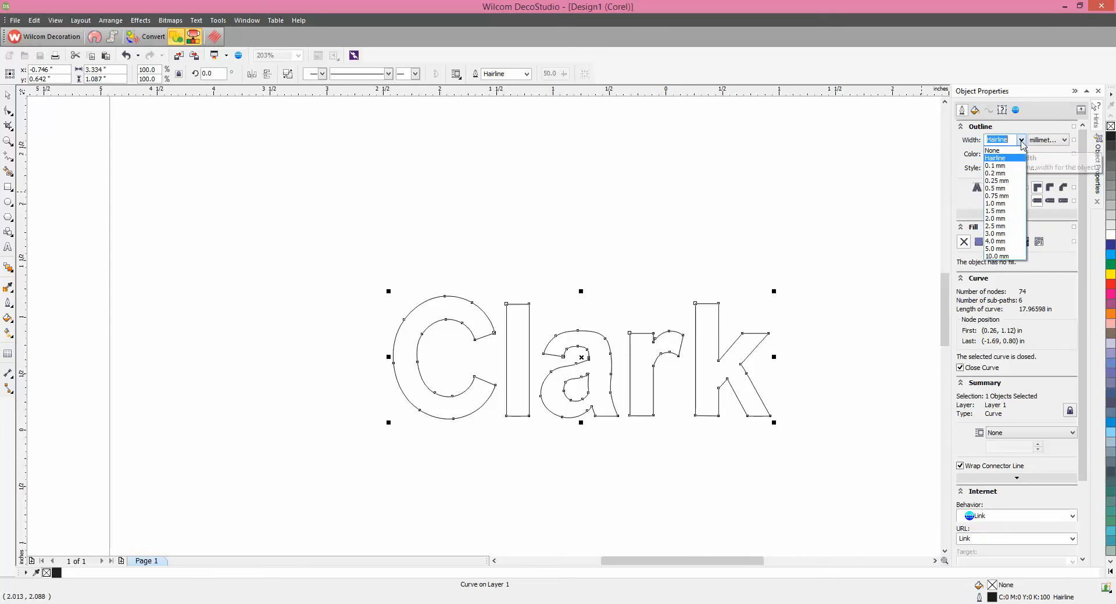
pyautogui.click(995, 203)
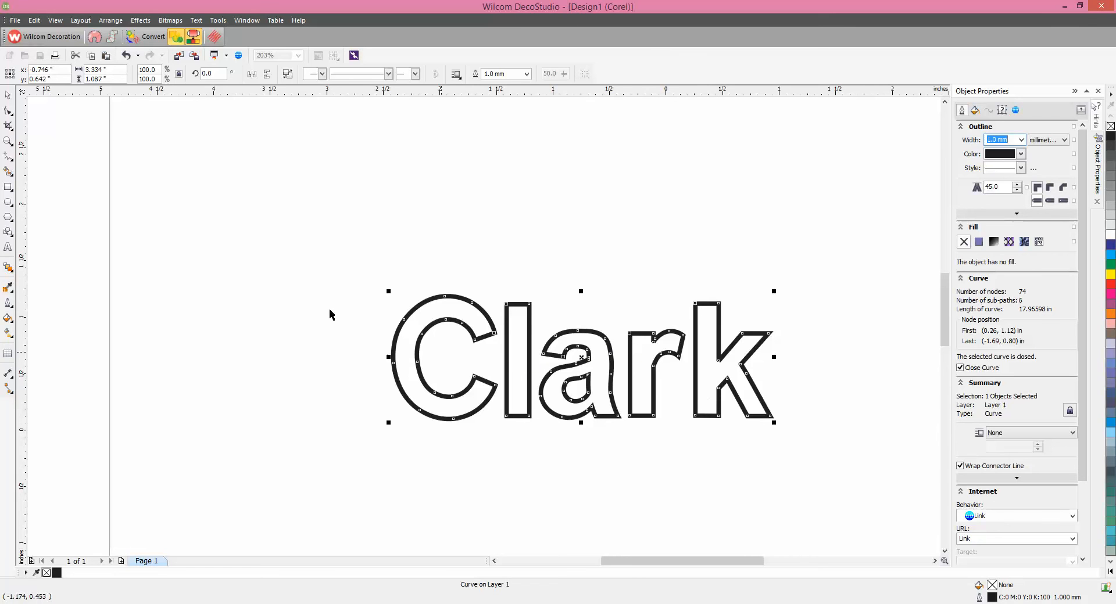
pyautogui.click(153, 37)
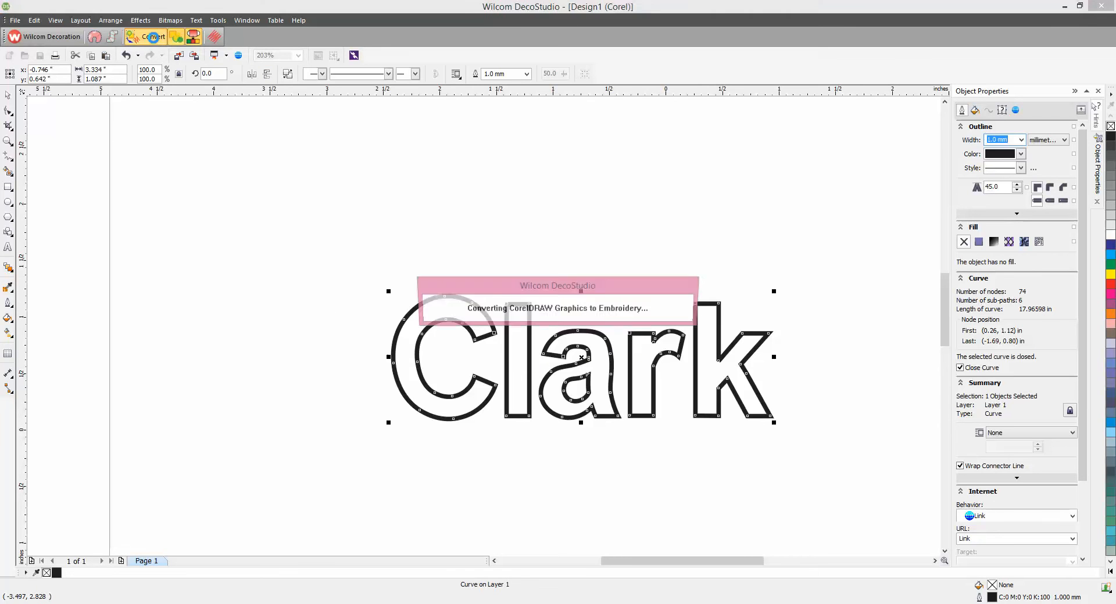